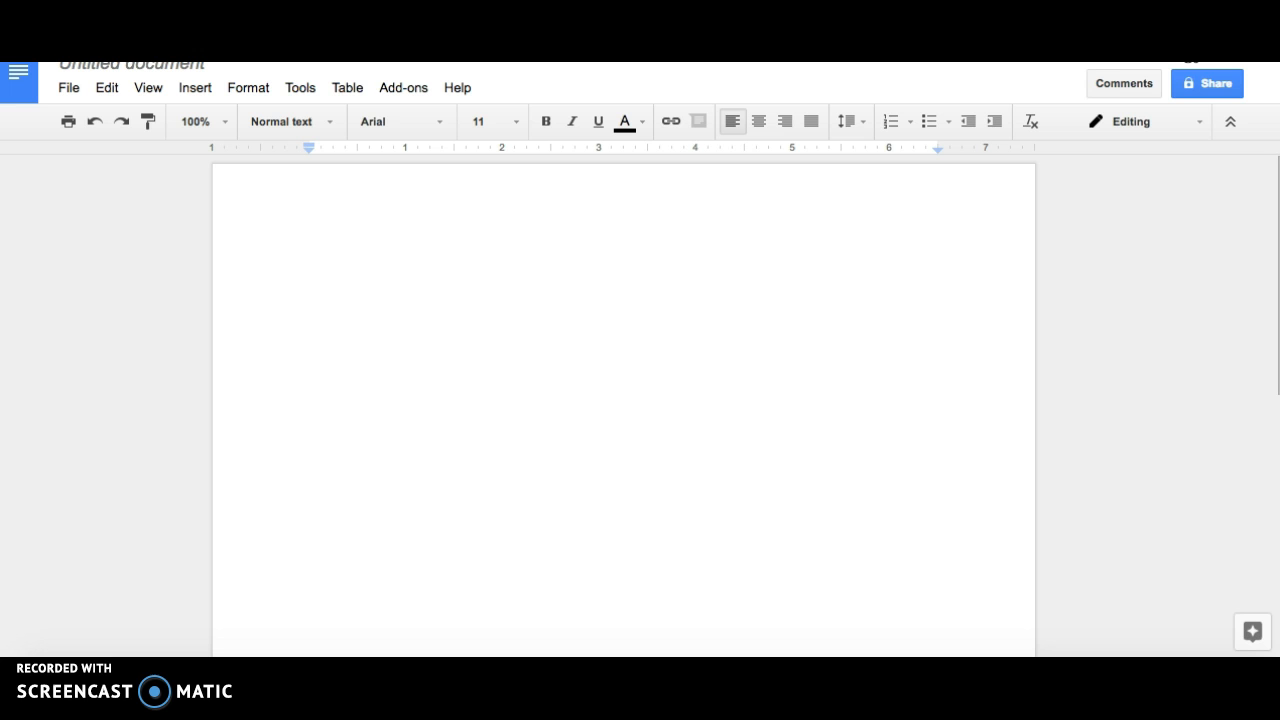
# Set the document font to Times New Roman at size 12.
pyautogui.click(400, 121)
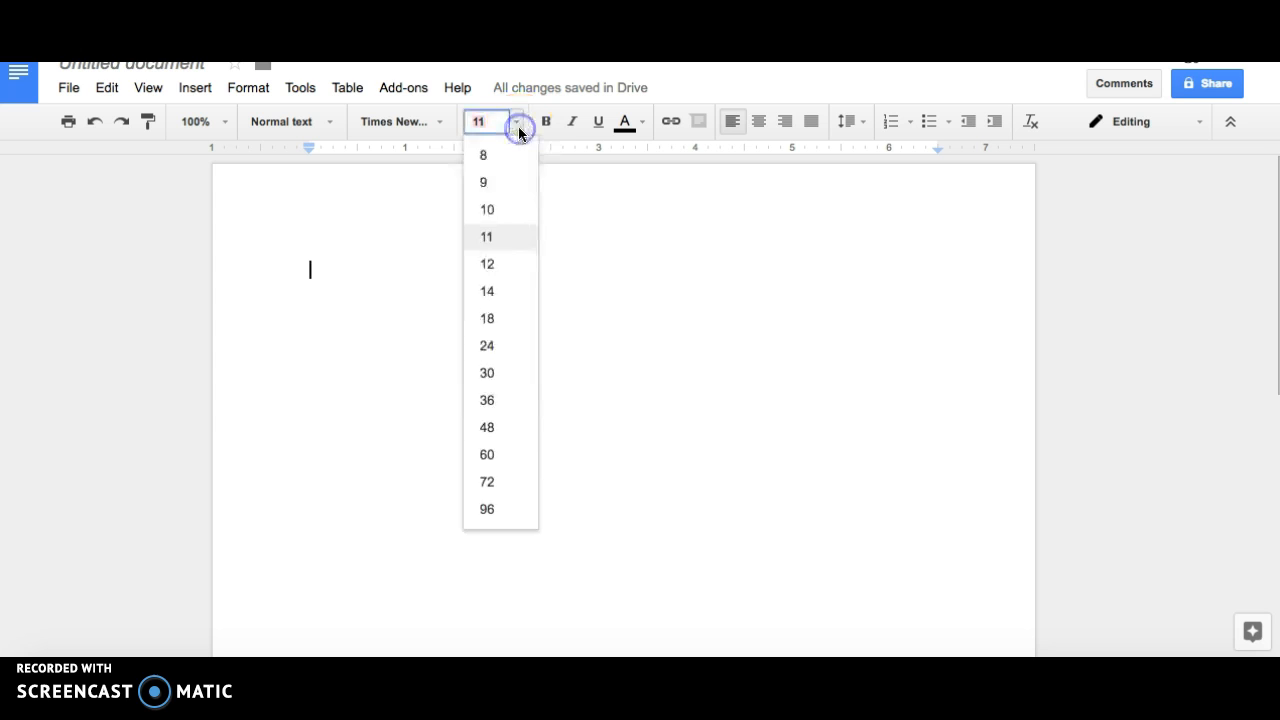
pyautogui.click(487, 263)
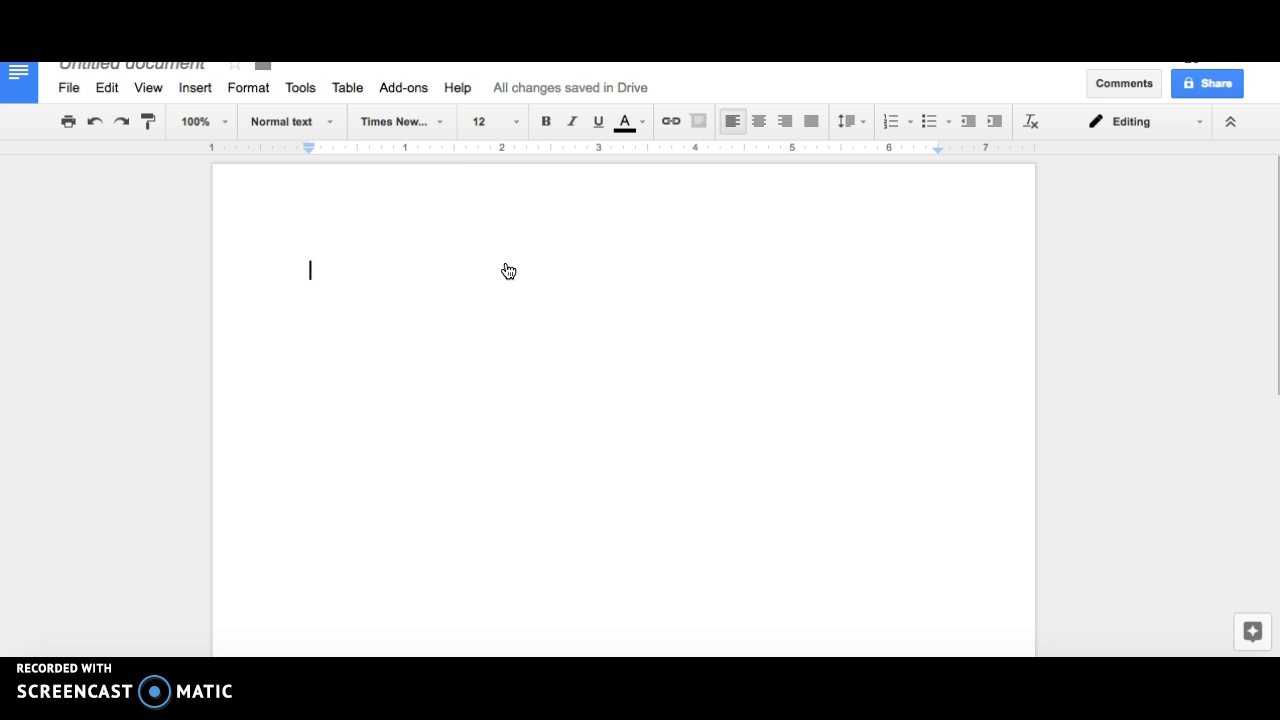
pyautogui.click(248, 87)
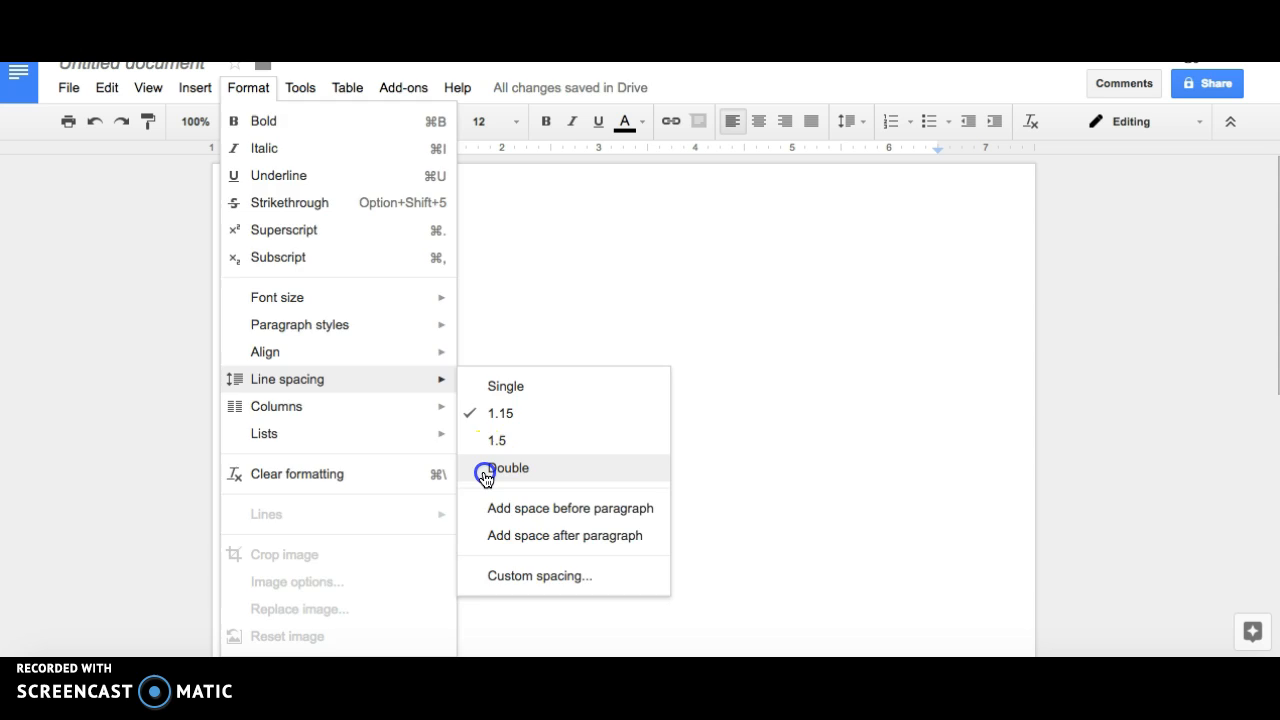
# Set line spacing to Double from the Format menu.
pyautogui.click(508, 468)
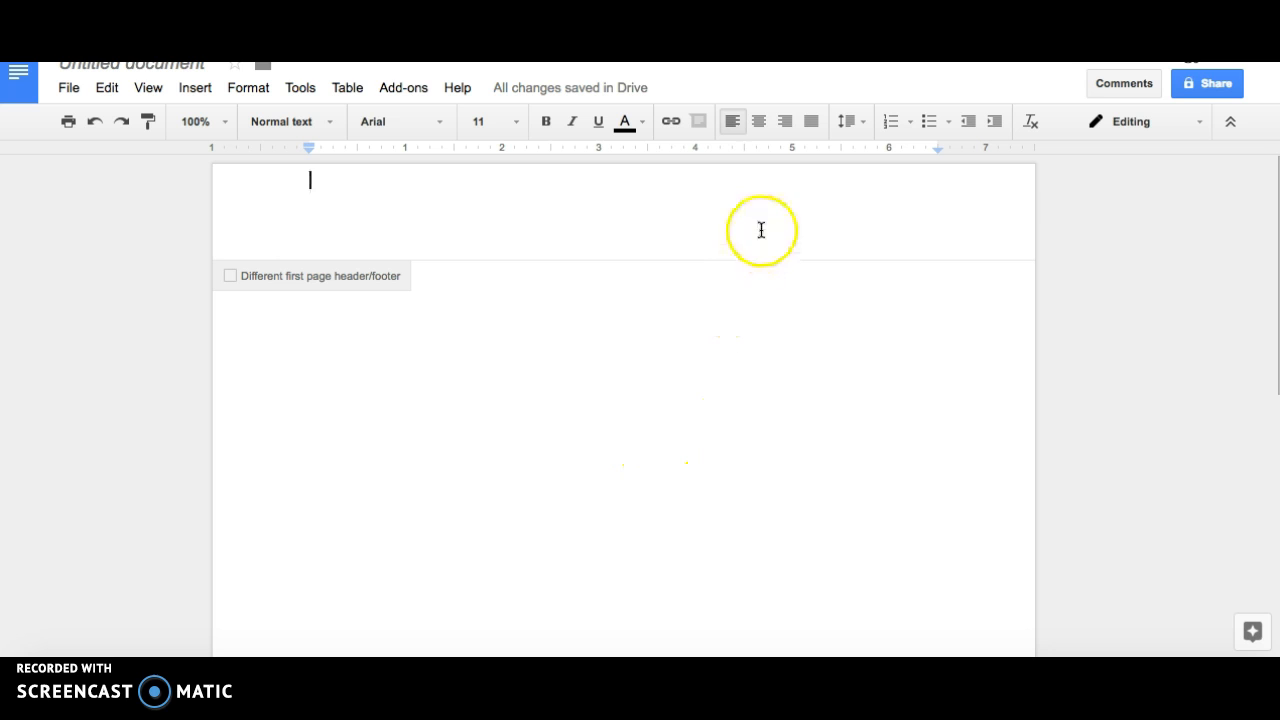
# Type the surname 'Mouse' with page number in the header, right-aligned.
pyautogui.write('Mou')
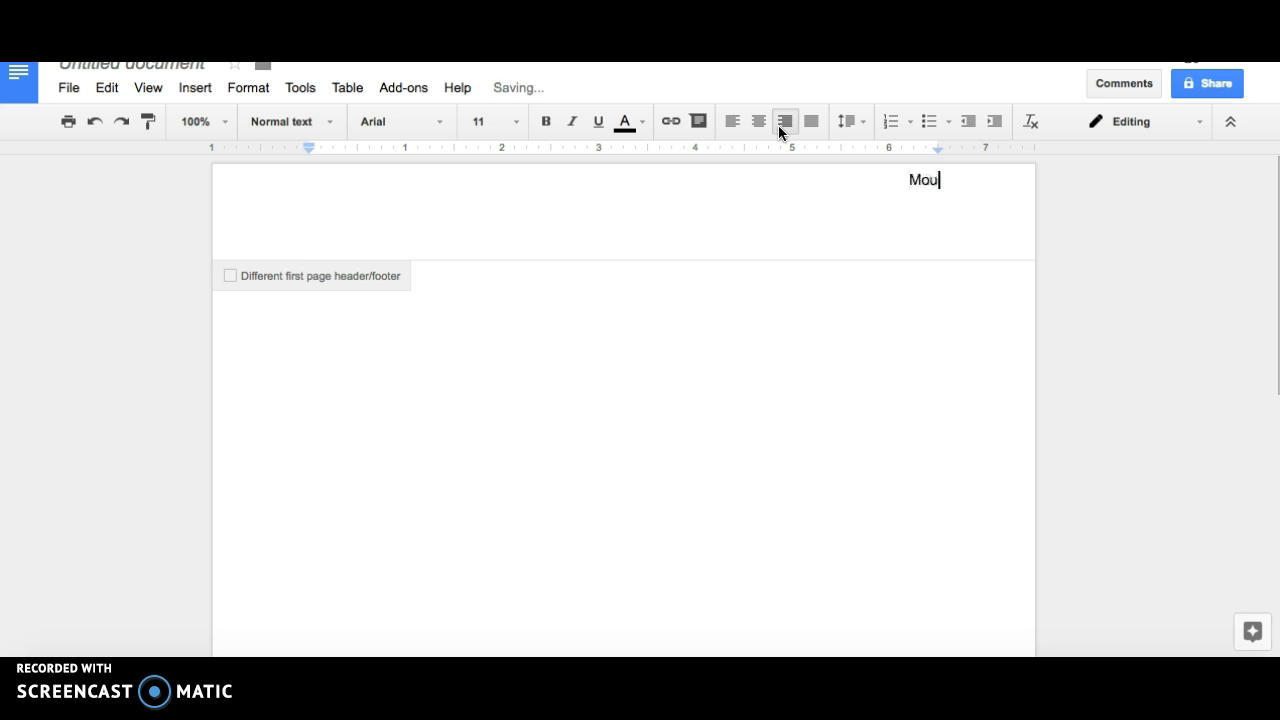
pyautogui.click(195, 87)
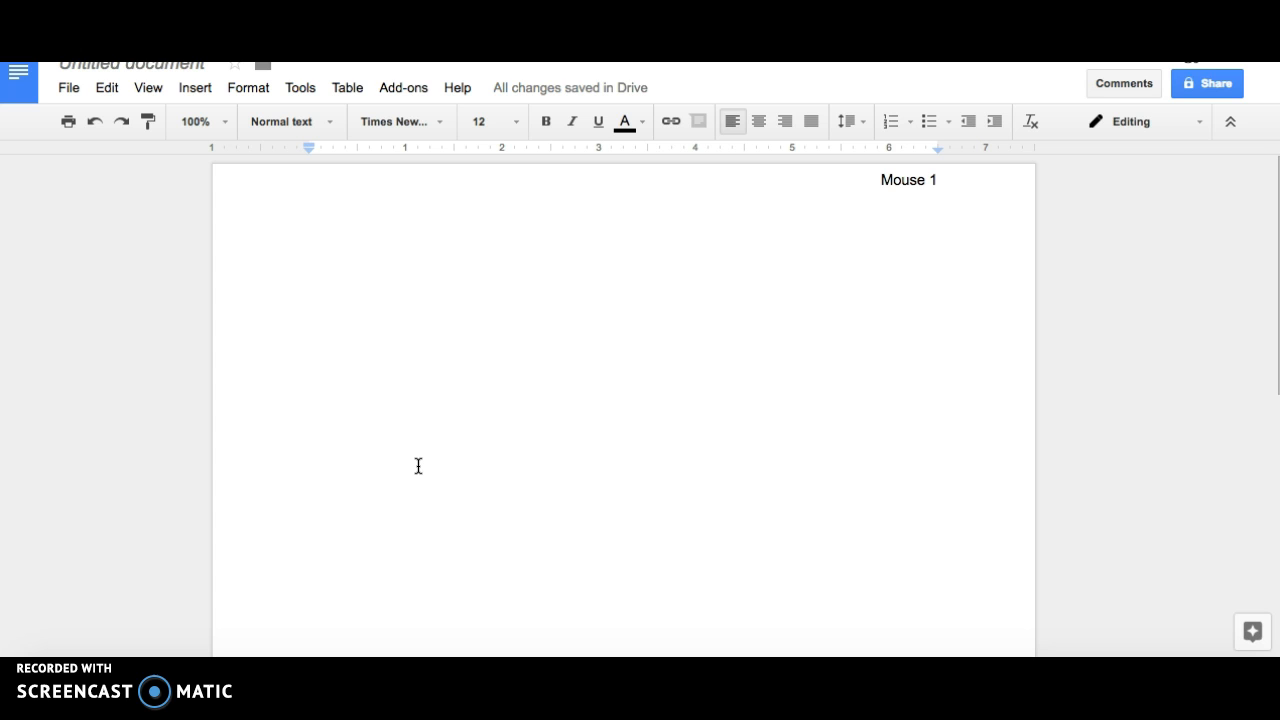
# Type the heading lines: student name, Mrs. Teacher, Writing Workshop 6, 23 November 2016.
pyautogui.write('Minnie Mouse')
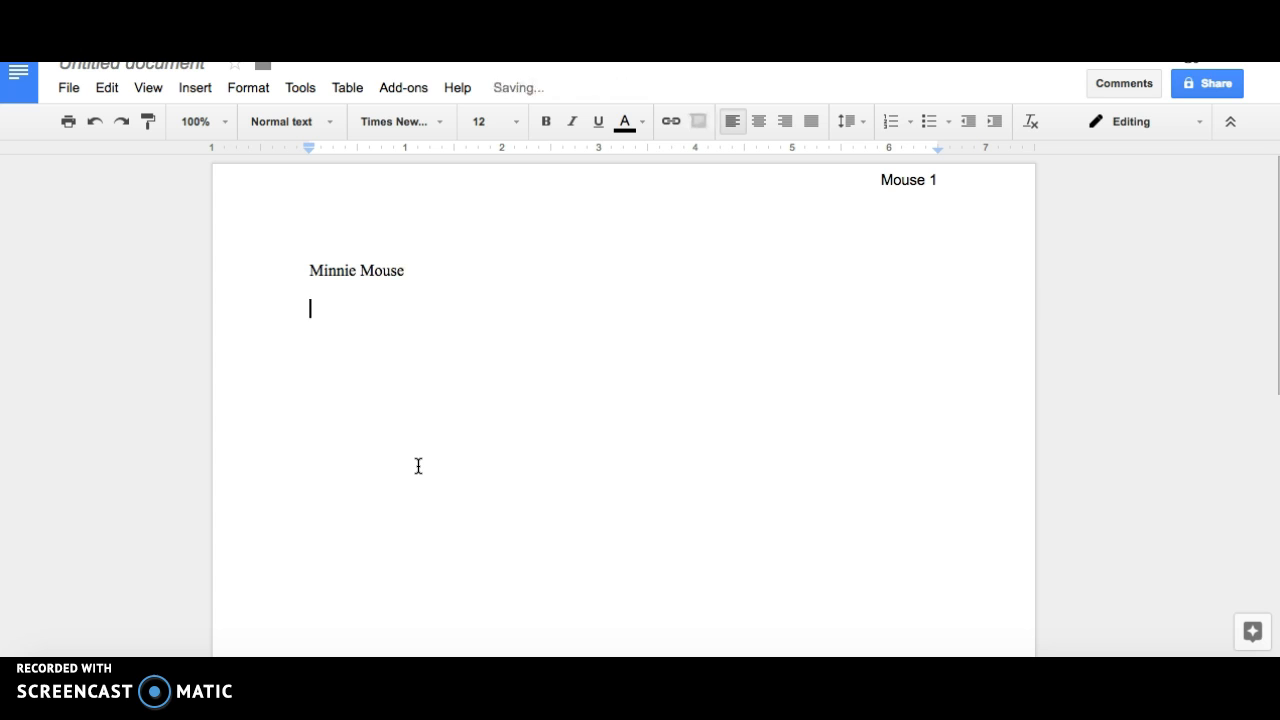
pyautogui.write('Mrs. Tea')
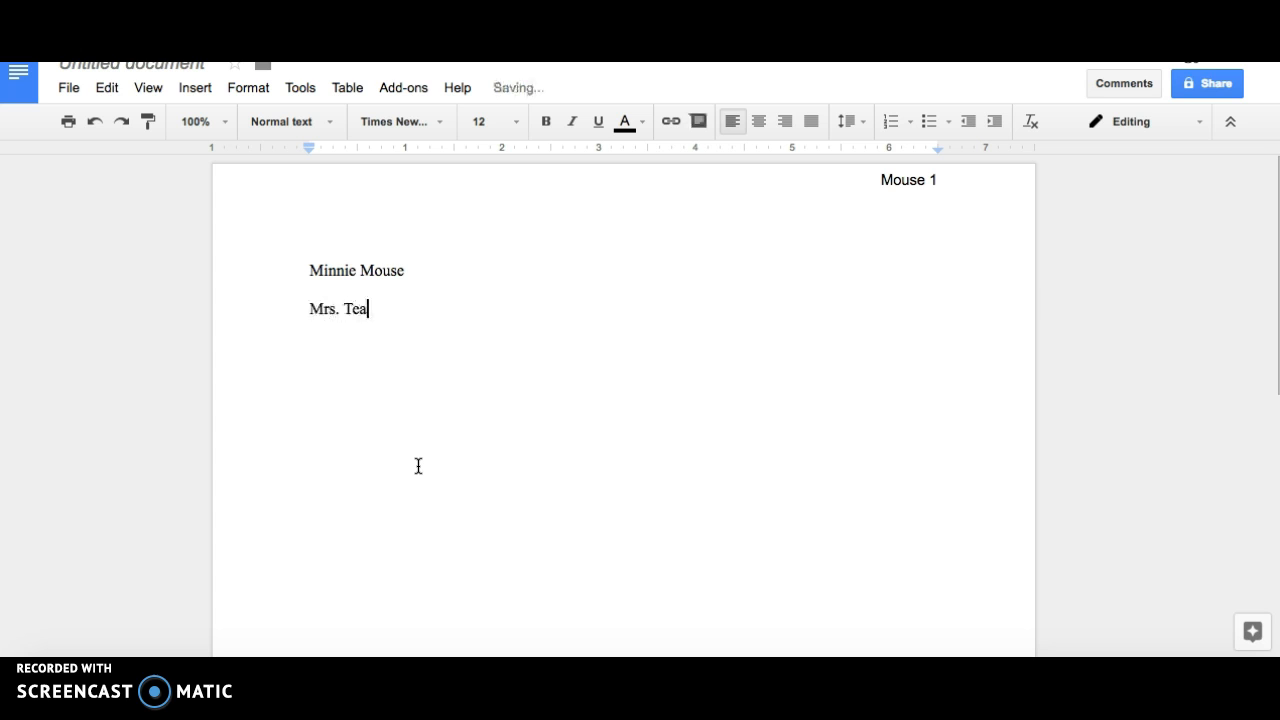
pyautogui.write('cher')
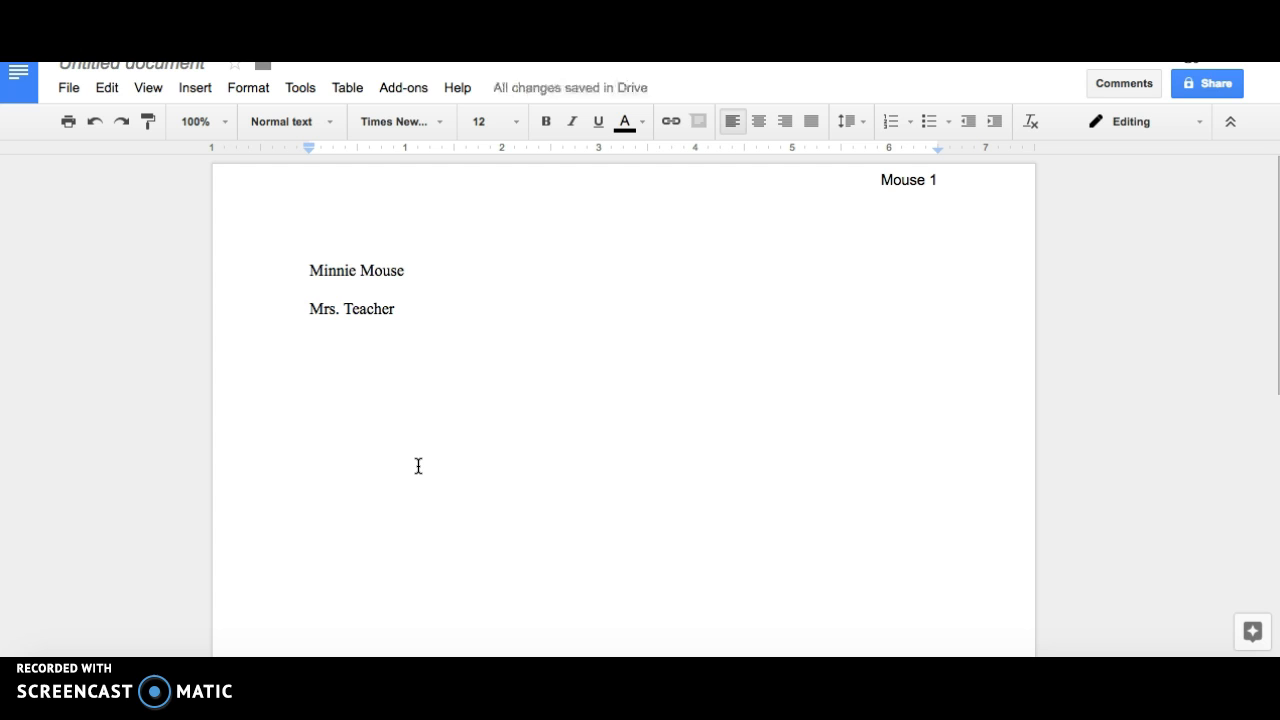
pyautogui.write('Writing Workshop 6')
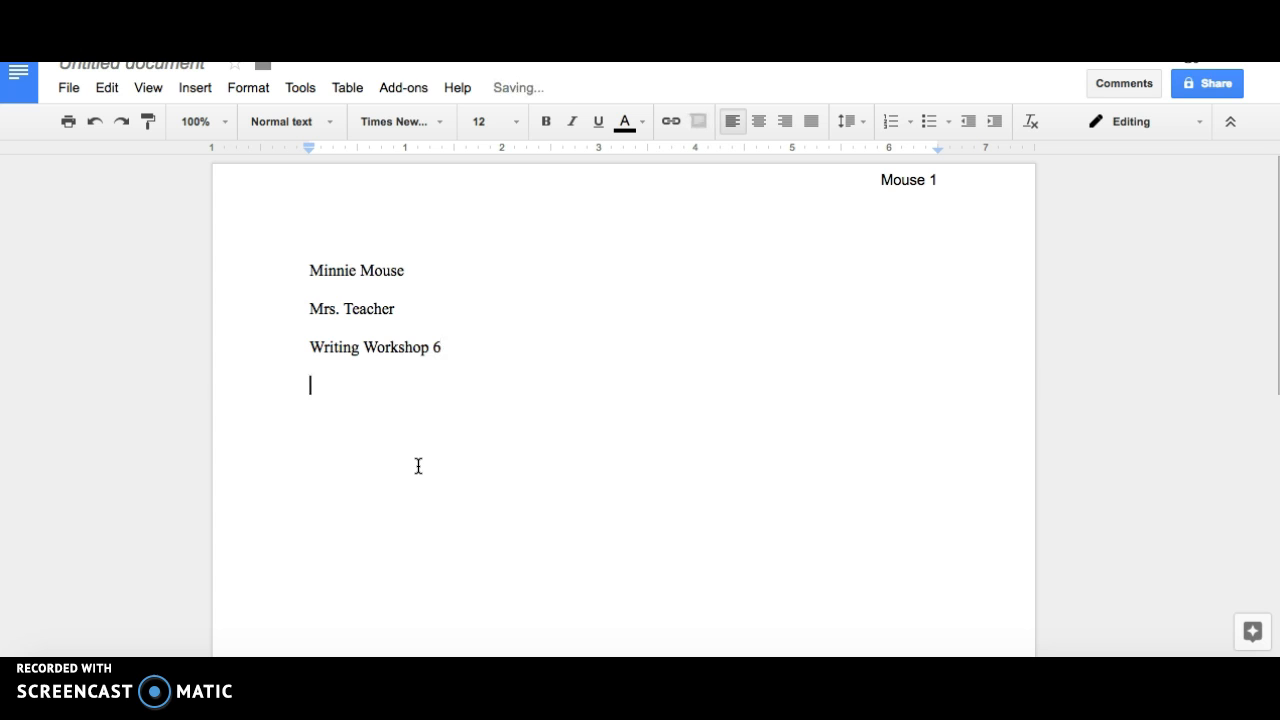
pyautogui.write('23')
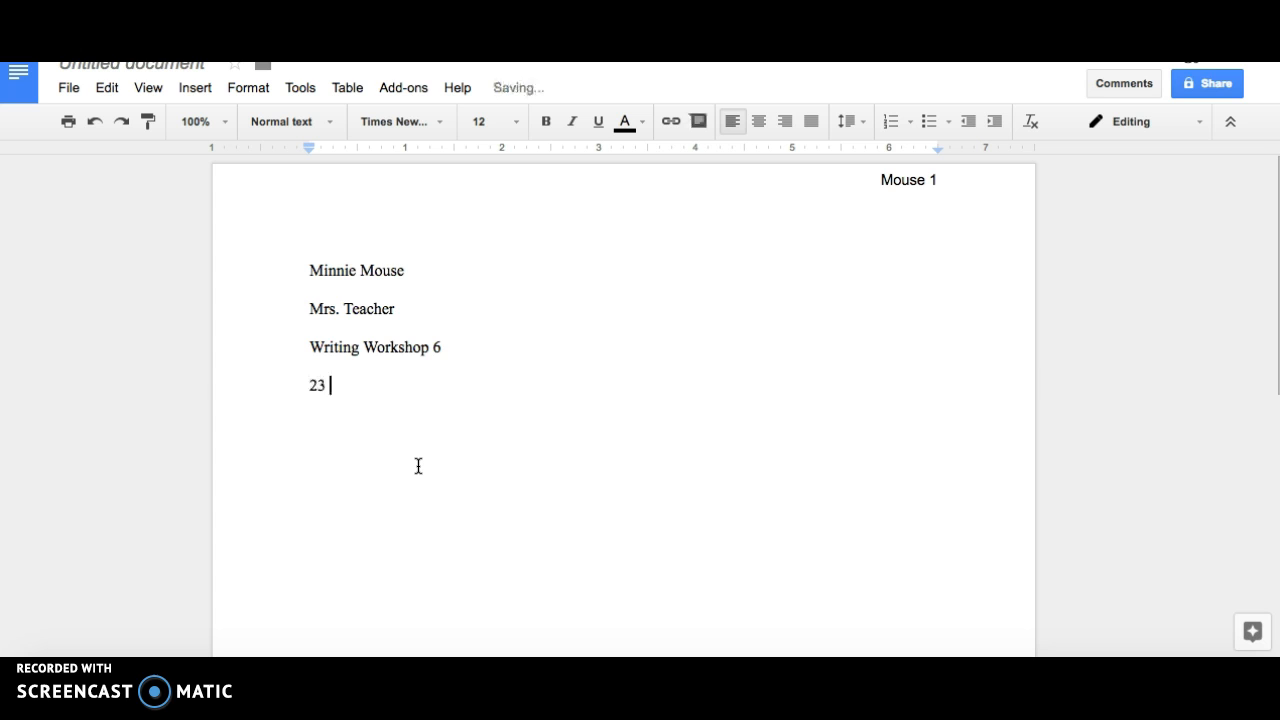
pyautogui.write('November')
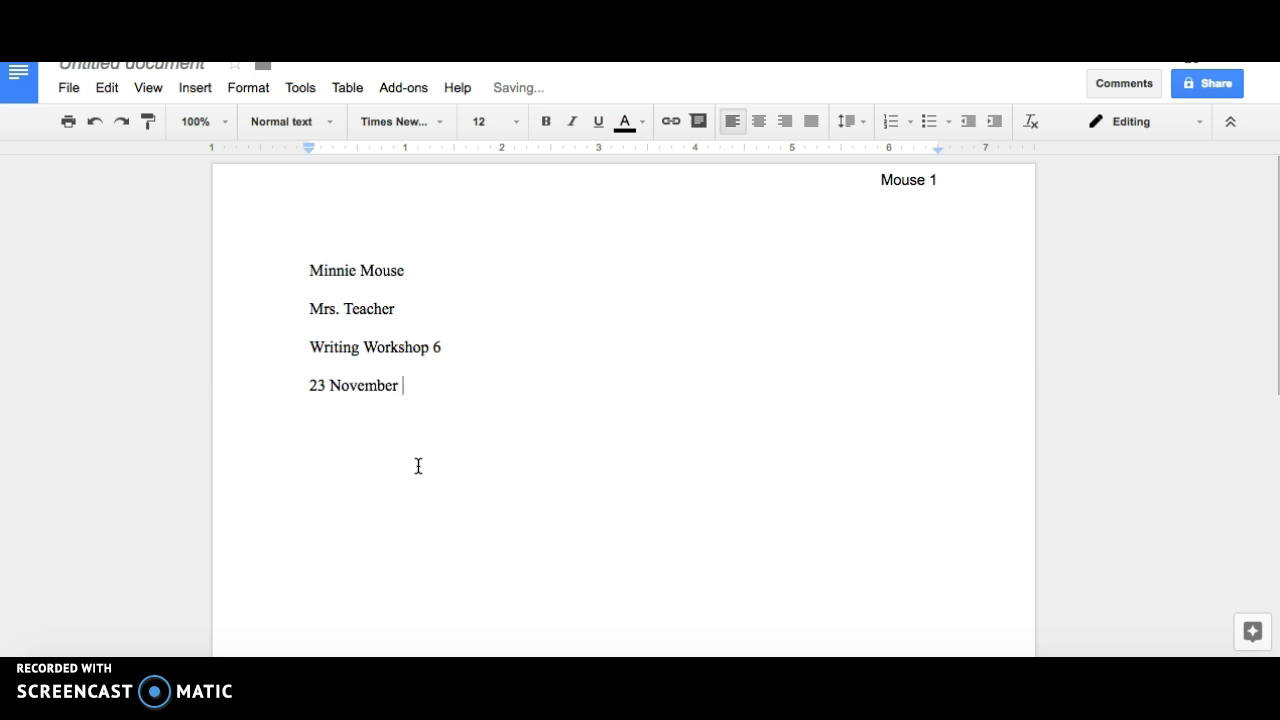
pyautogui.write('2016')
pyautogui.write('Title')
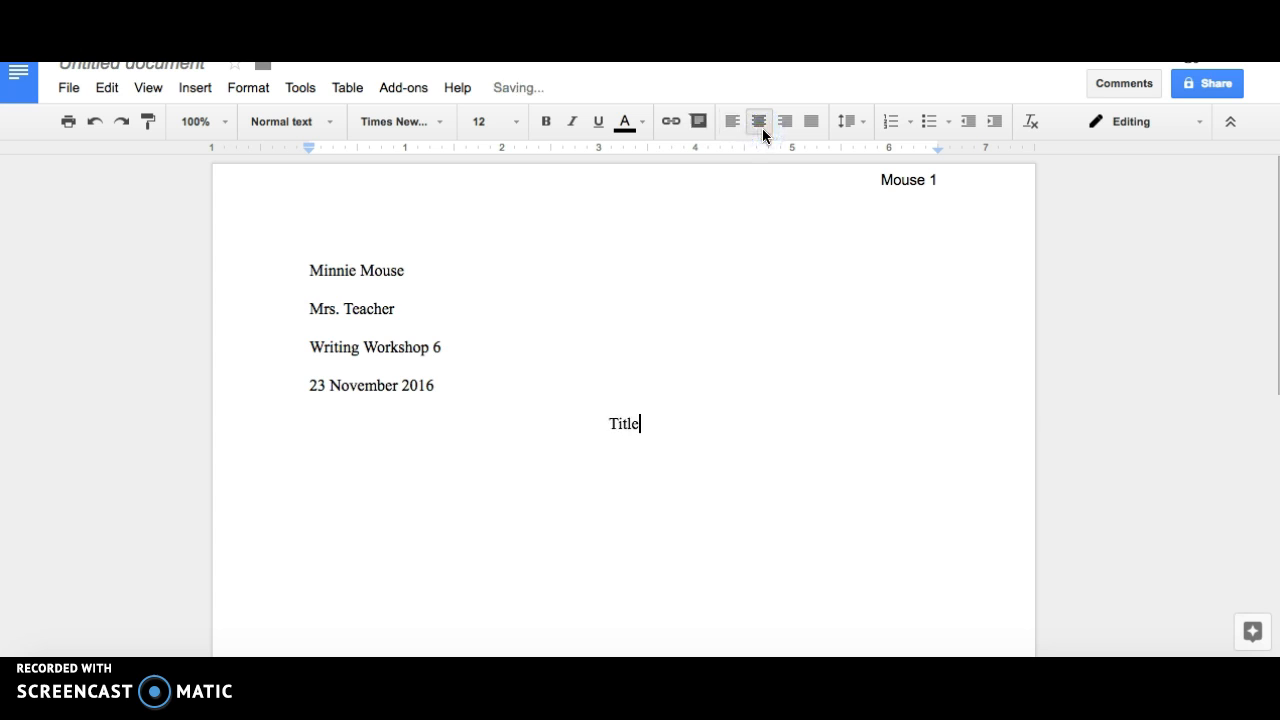
# Start a new left-aligned line below the centered 'Title'.
pyautogui.press('enter')
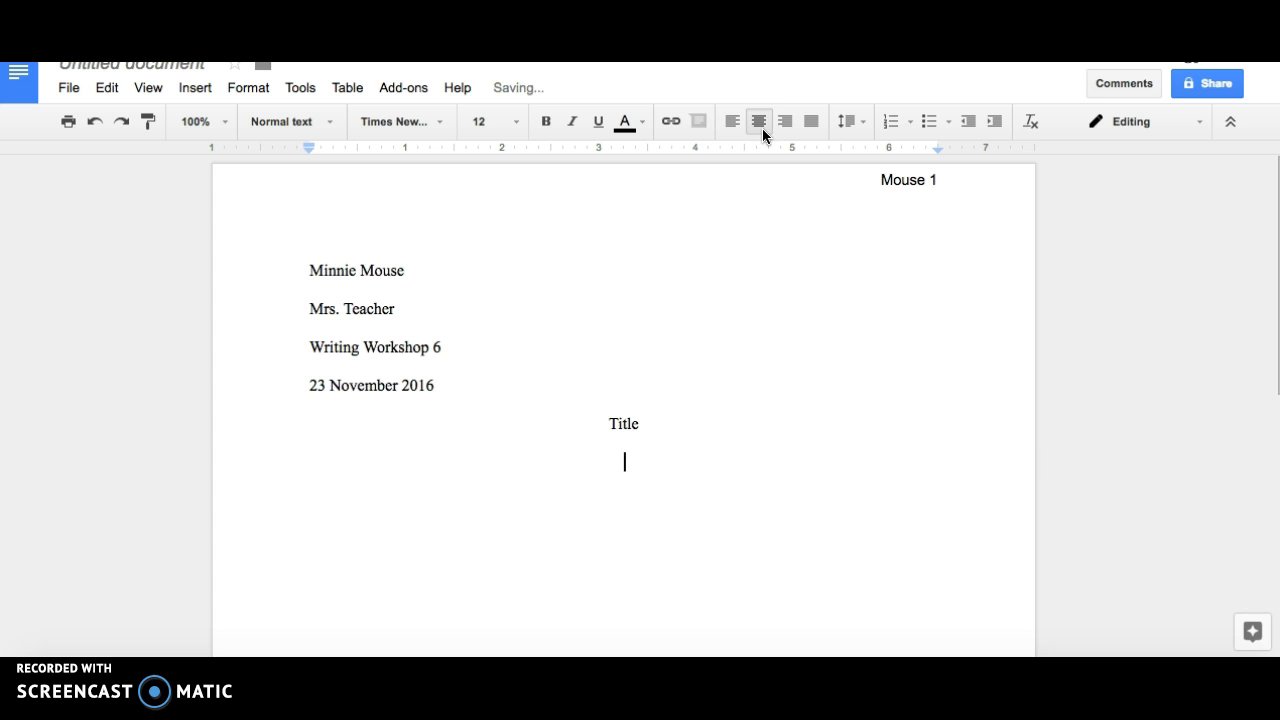
pyautogui.click(732, 121)
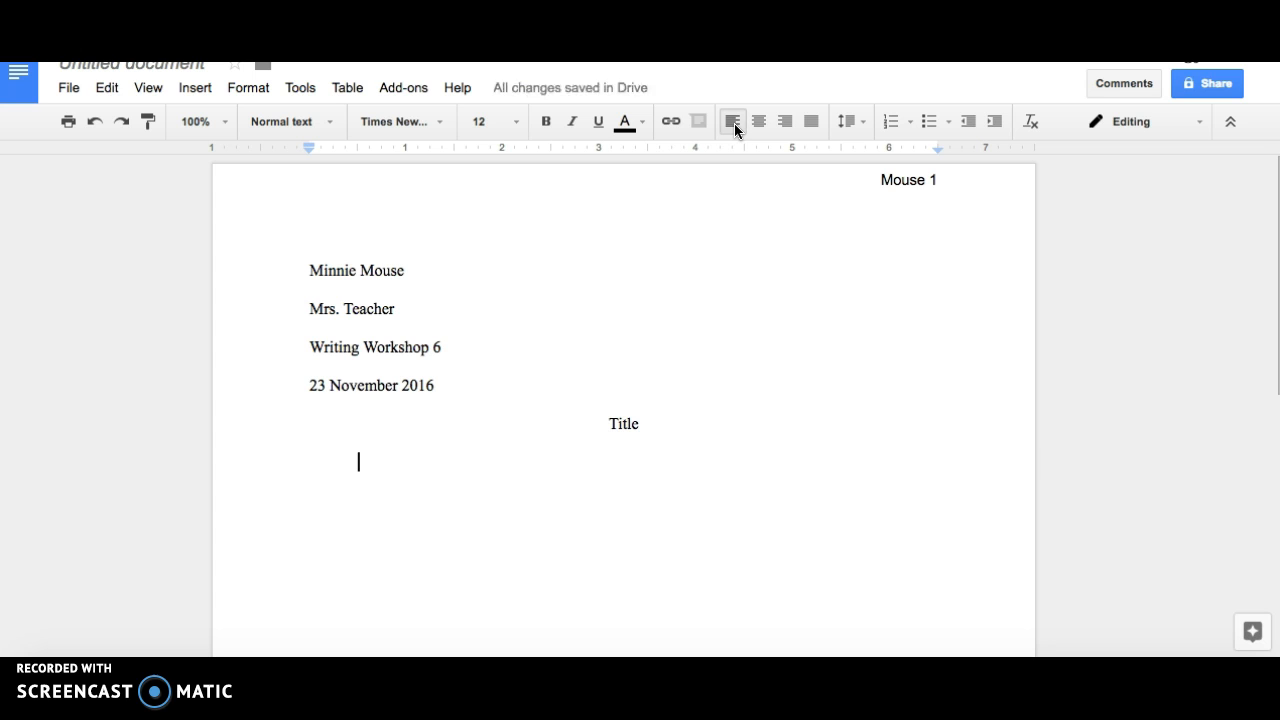
# Type the indented first paragraph beginning 'This is the first paragraph'.
pyautogui.write('This is the first paragraph of my text. This is the first paragraph of my text. This is the')
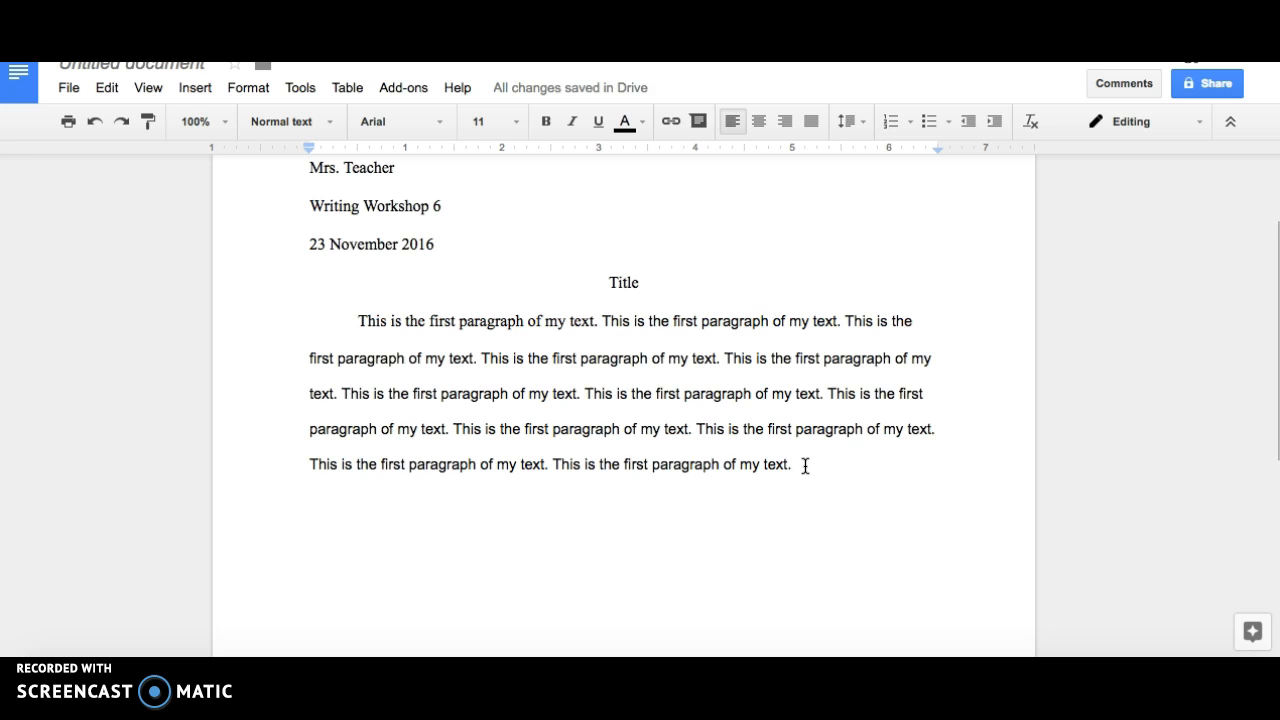
# Start a new paragraph reading 'This is my second paragraph of my'.
pyautogui.press('enter')
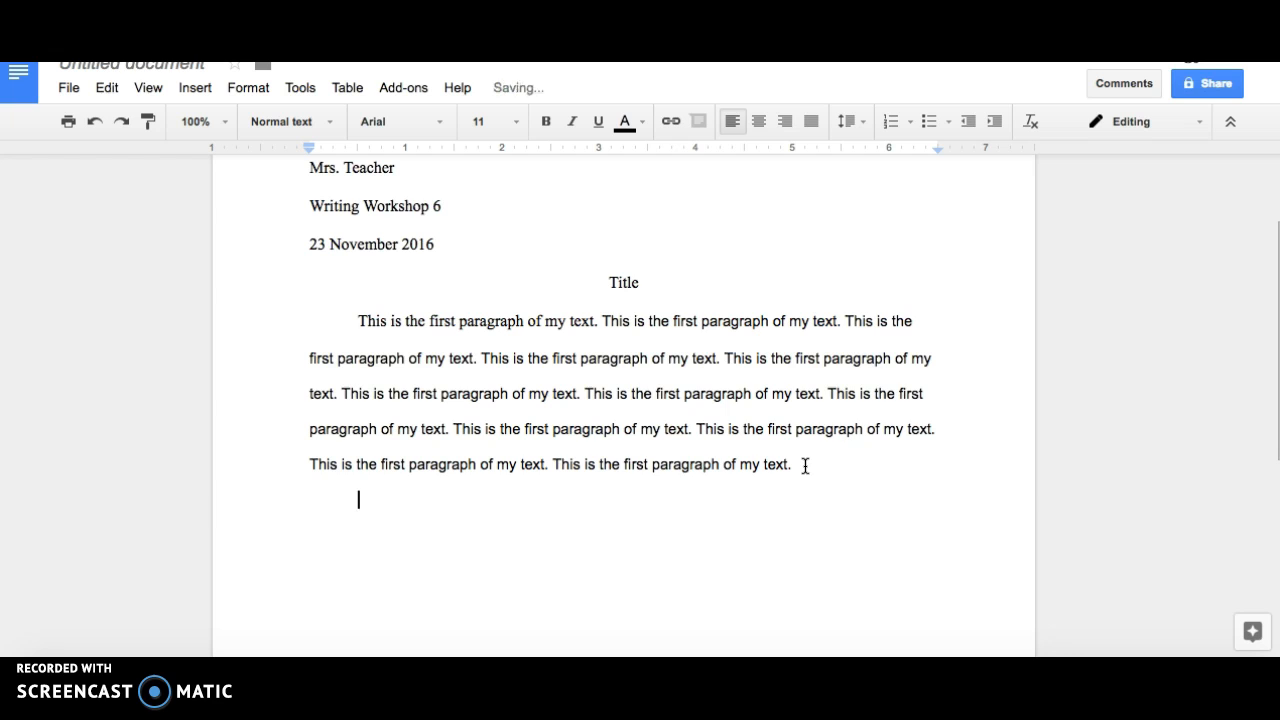
pyautogui.write('This is')
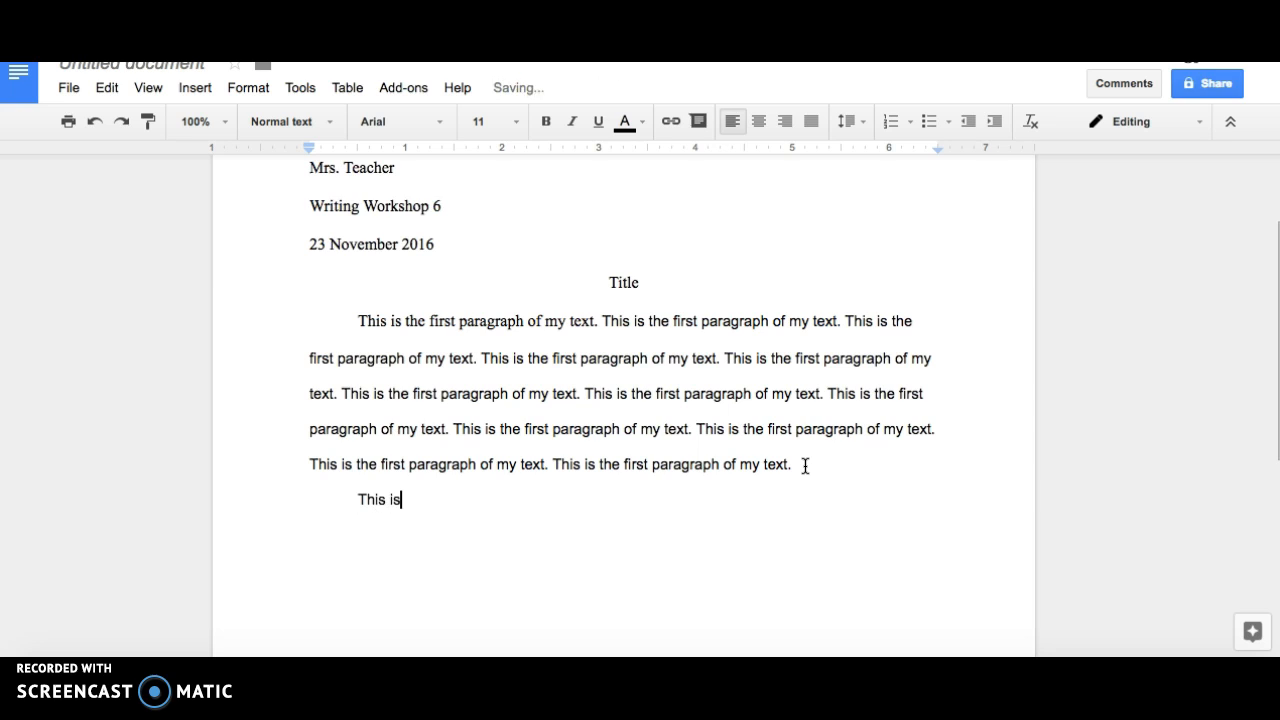
pyautogui.write('my second paragraph of my')
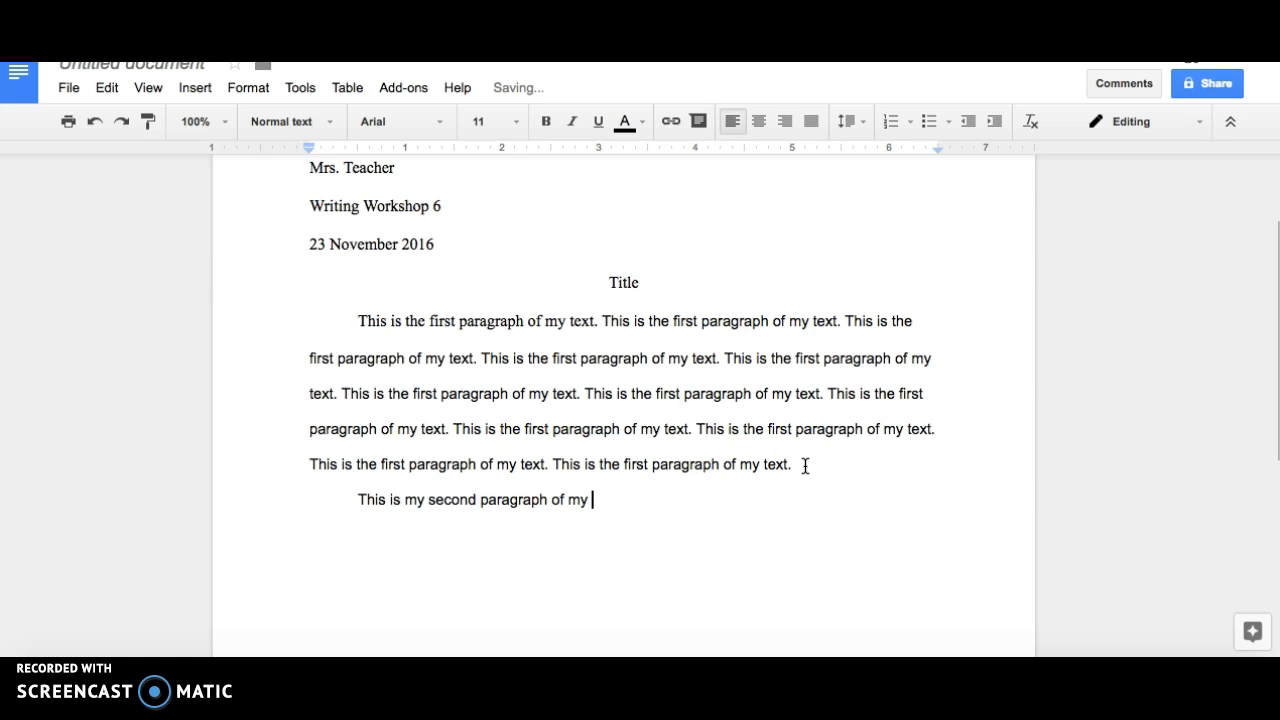